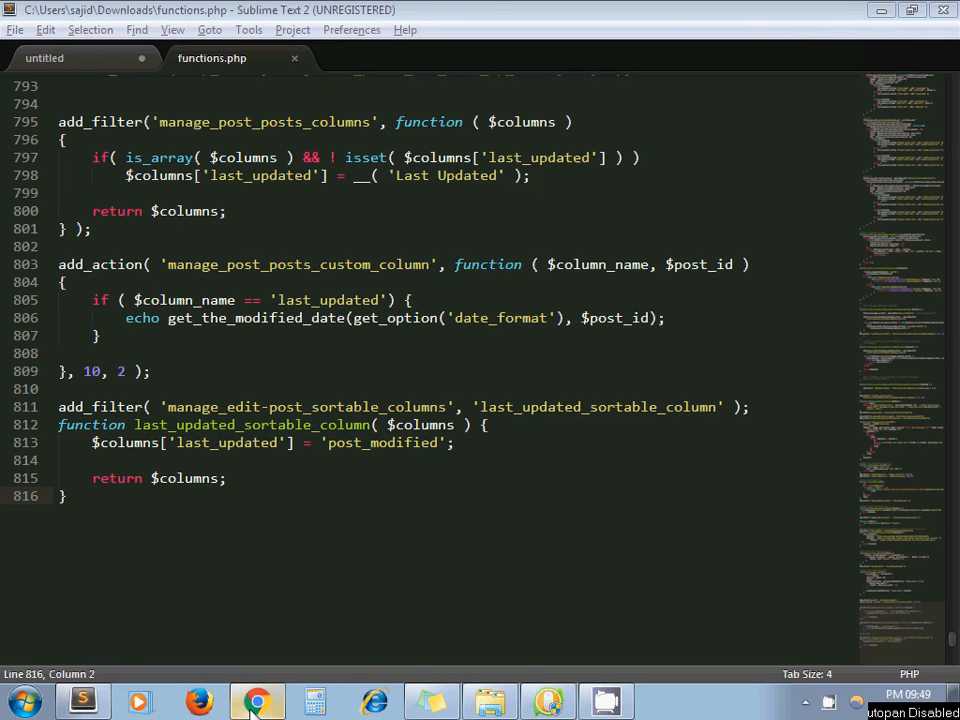
Switch from the functions.php code to the wp-admin Posts list showing the Last Updated column
{"action": "left_click", "coordinate": [256, 700]}
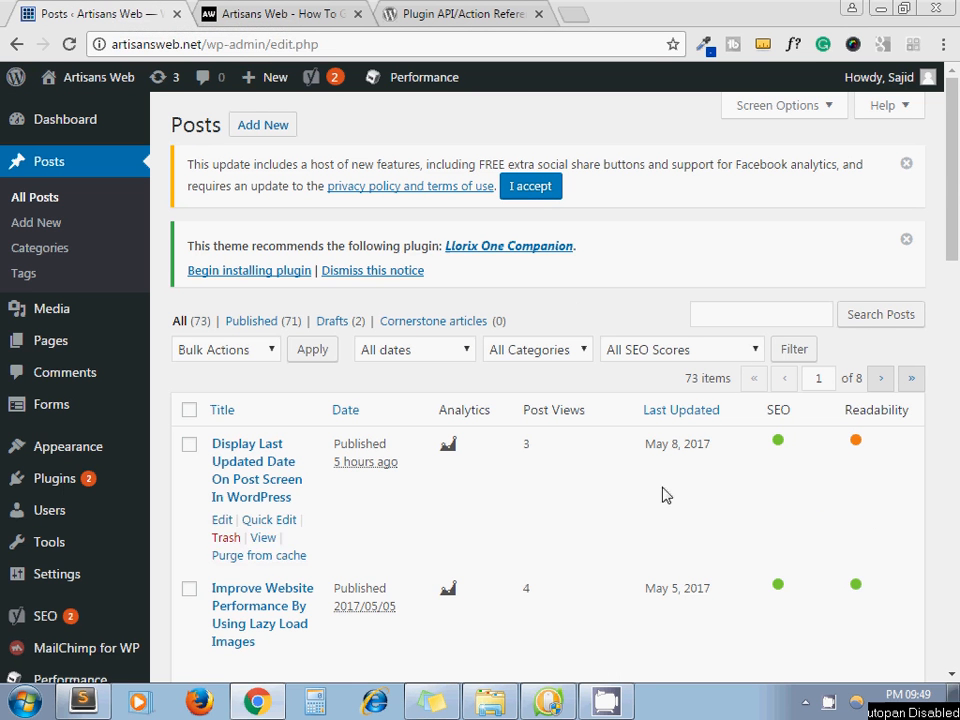
{"action": "left_click", "coordinate": [222, 410]}
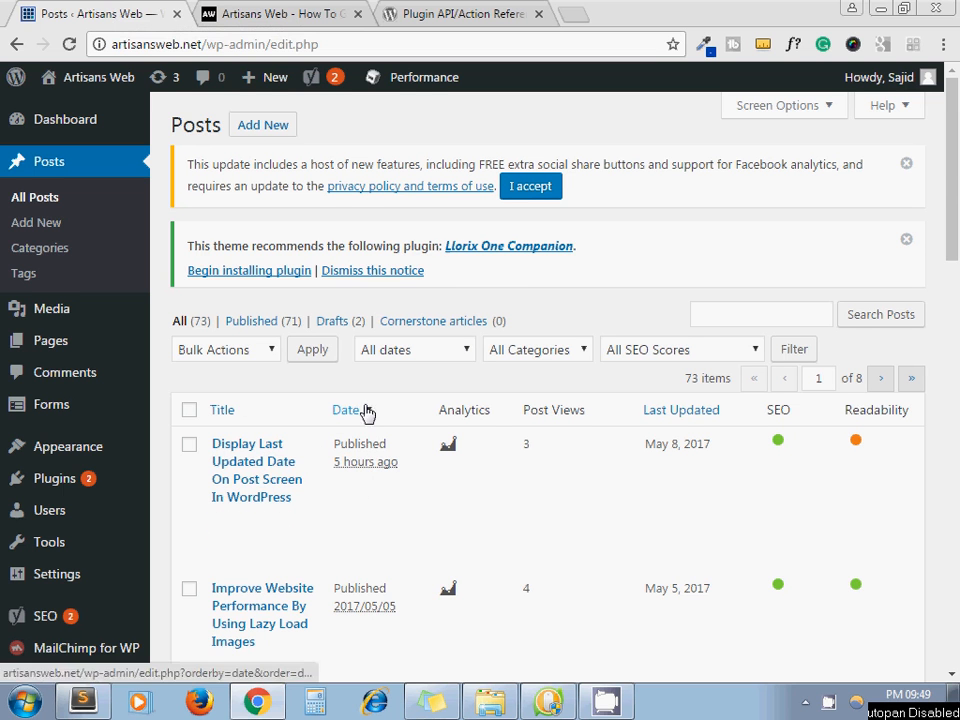
{"action": "mouse_move", "coordinate": [360, 612]}
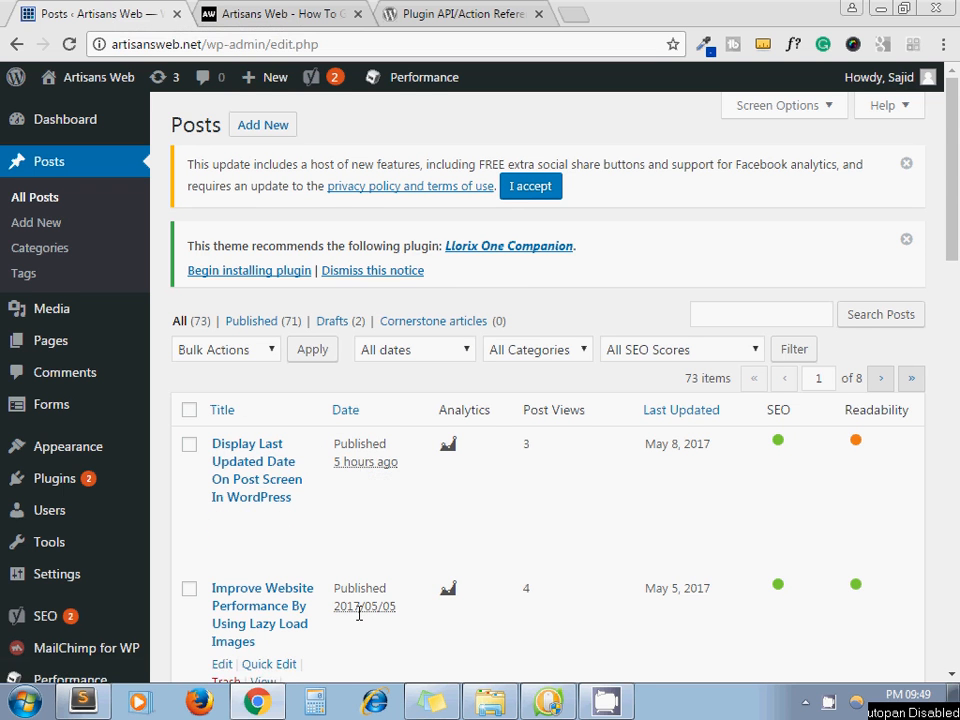
{"action": "scroll", "scroll_direction": "down", "scroll_amount": 3}
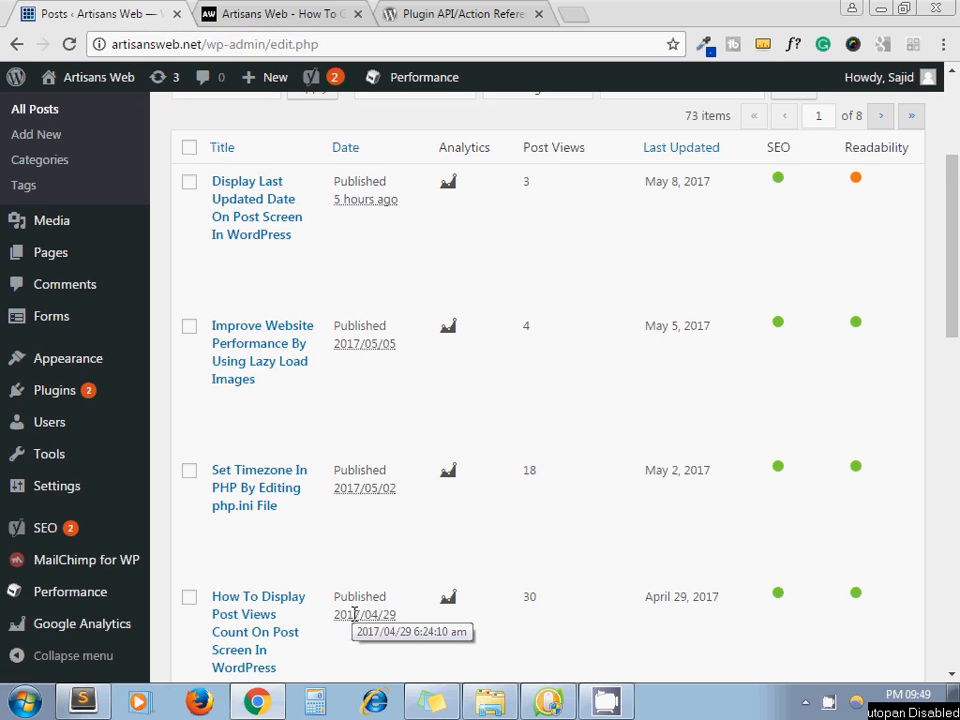
{"action": "mouse_move", "coordinate": [360, 588]}
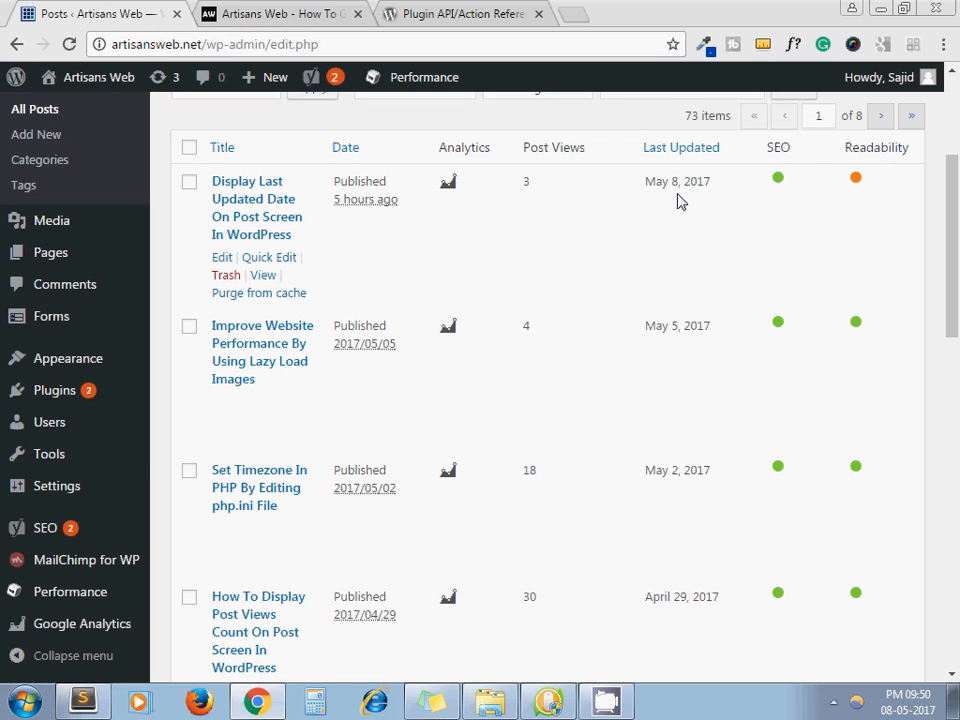
{"action": "mouse_move", "coordinate": [308, 232]}
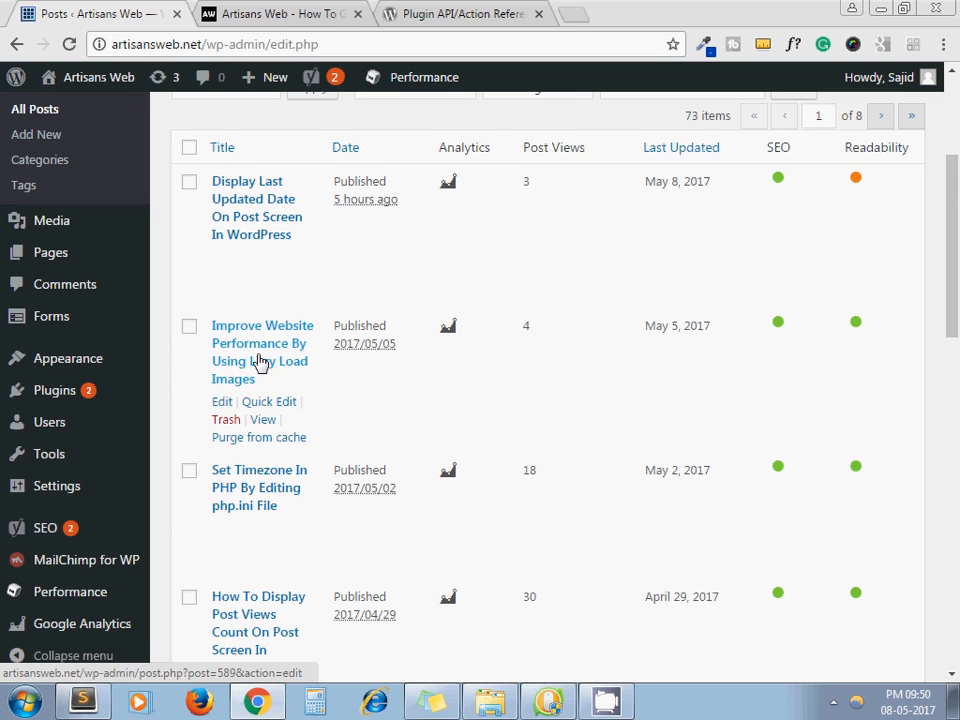
{"action": "mouse_move", "coordinate": [680, 344]}
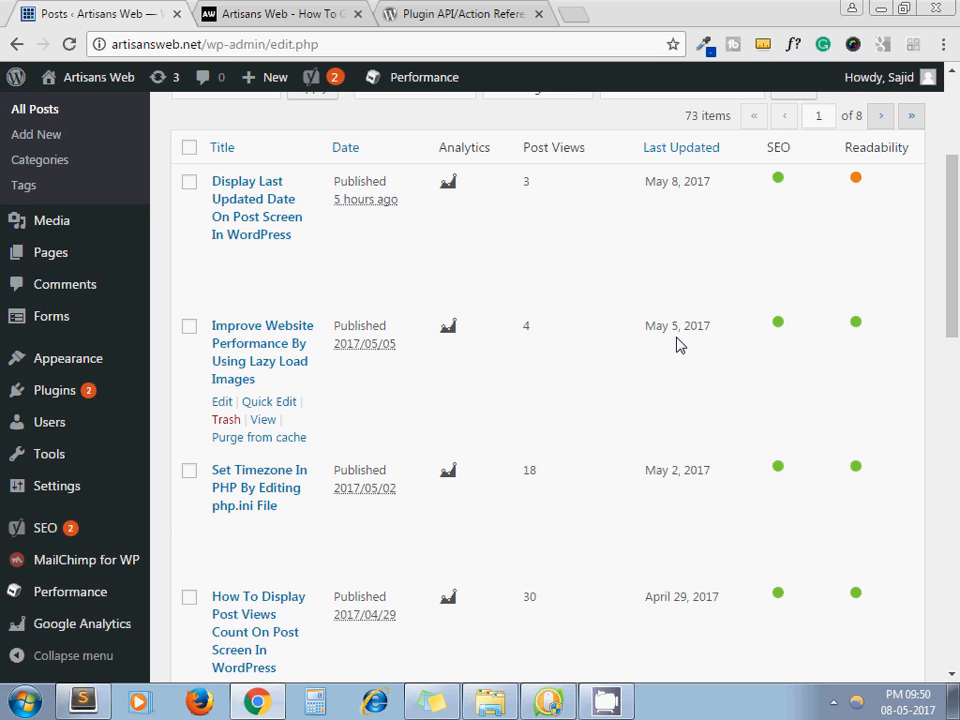
{"action": "mouse_move", "coordinate": [464, 224]}
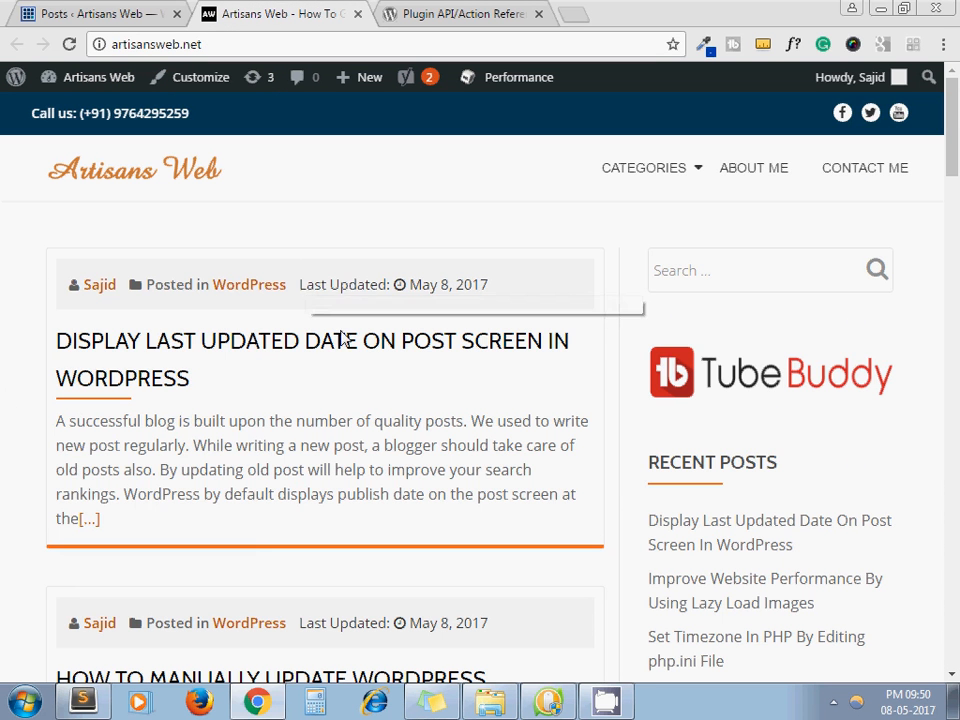
Scroll the front-end homepage to see the Last Updated dates on the listed posts
{"action": "scroll", "scroll_direction": "down", "scroll_amount": 3}
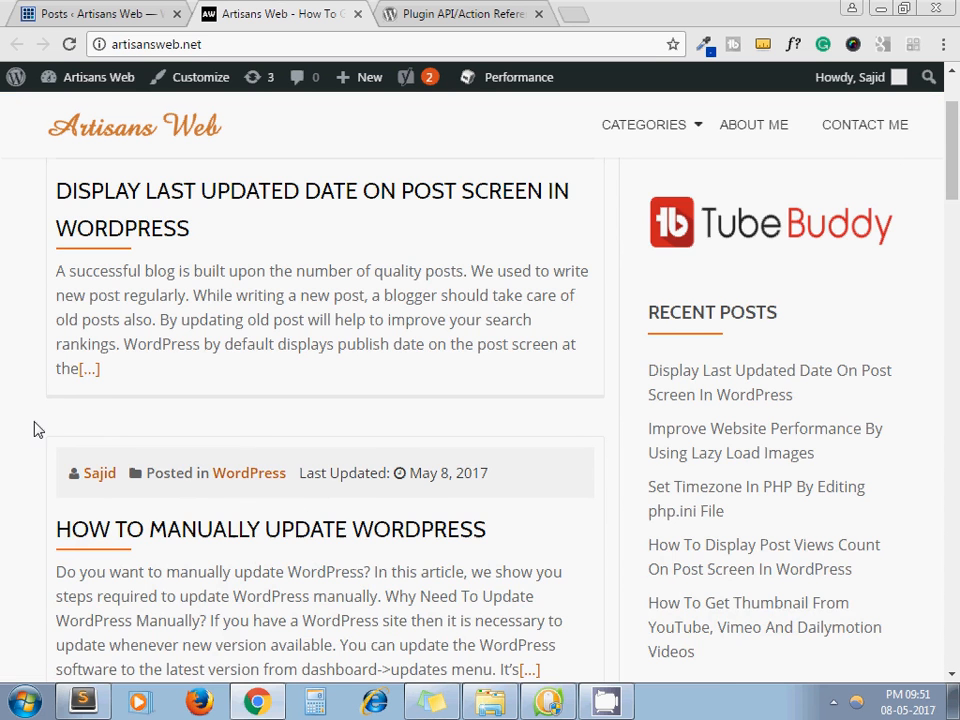
{"action": "scroll", "scroll_direction": "down", "scroll_amount": 3}
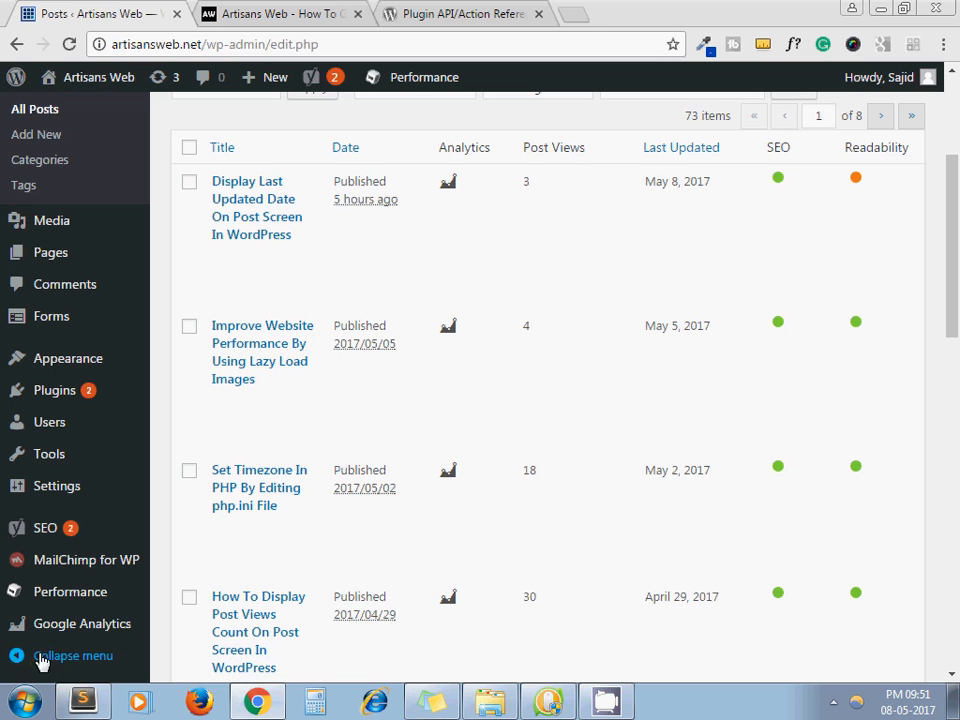
Flip between functions.php's Last Updated column code and the wp-admin Posts list to compare them
{"action": "left_click", "coordinate": [82, 700]}
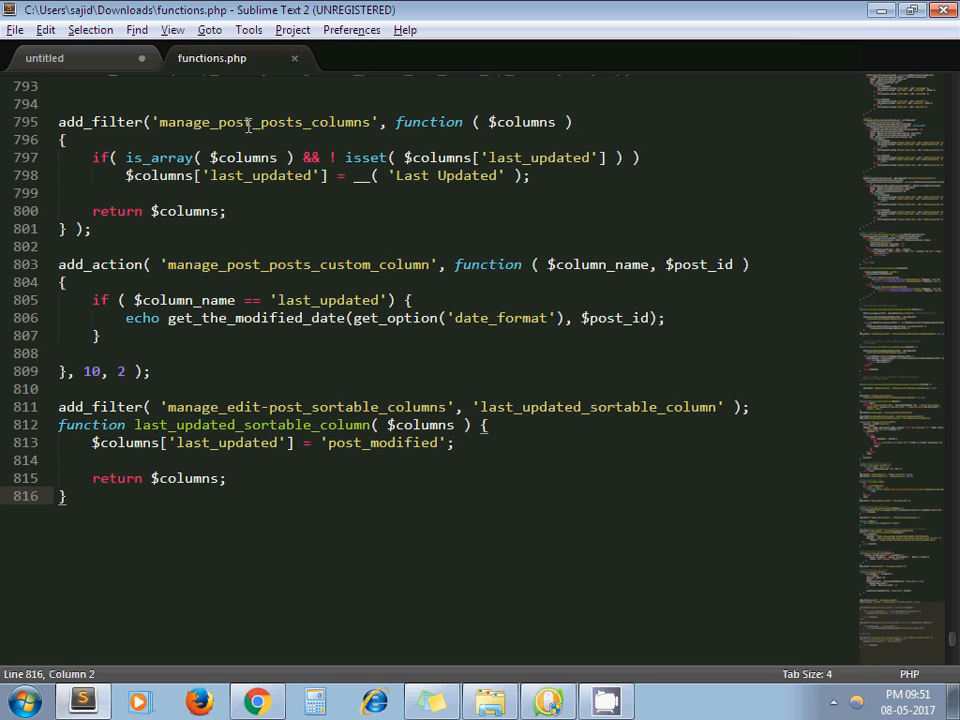
{"action": "left_click", "coordinate": [256, 700]}
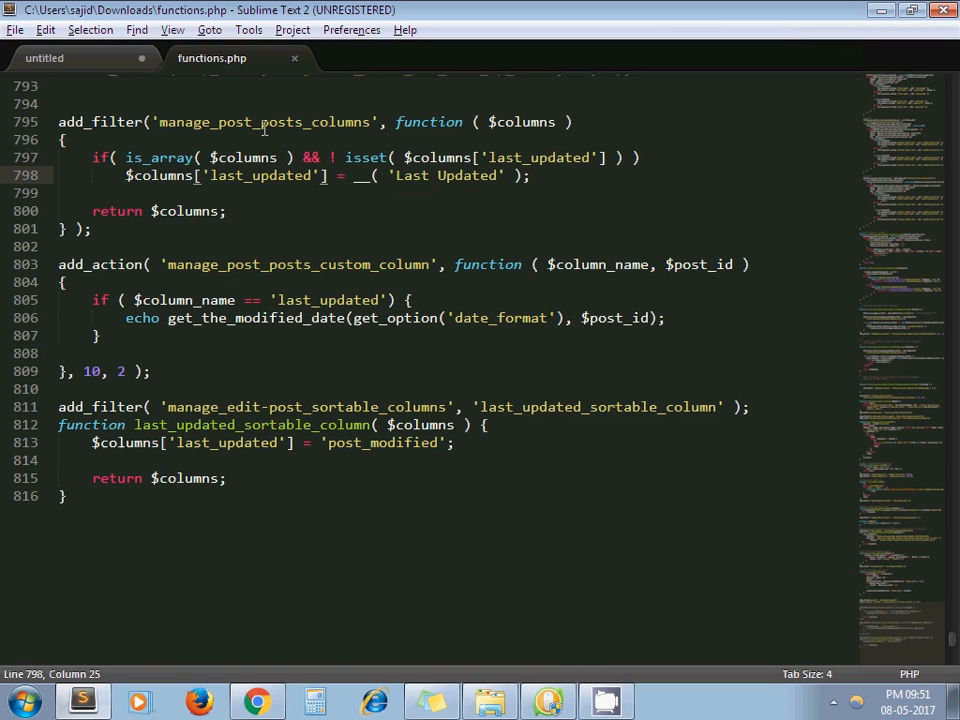
{"action": "mouse_move", "coordinate": [320, 136]}
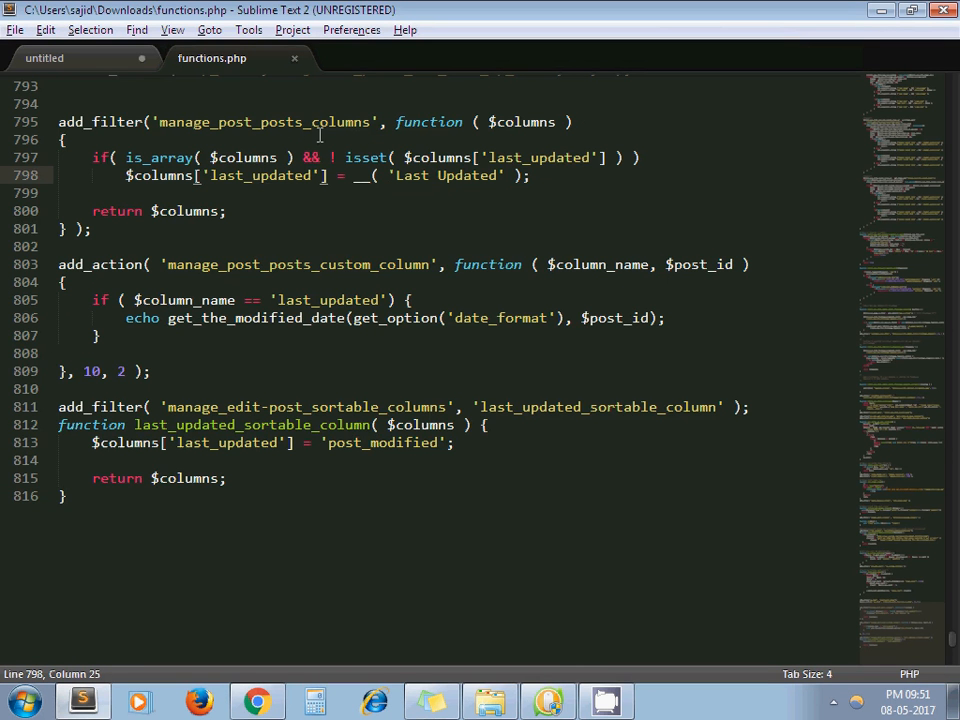
{"action": "mouse_move", "coordinate": [418, 148]}
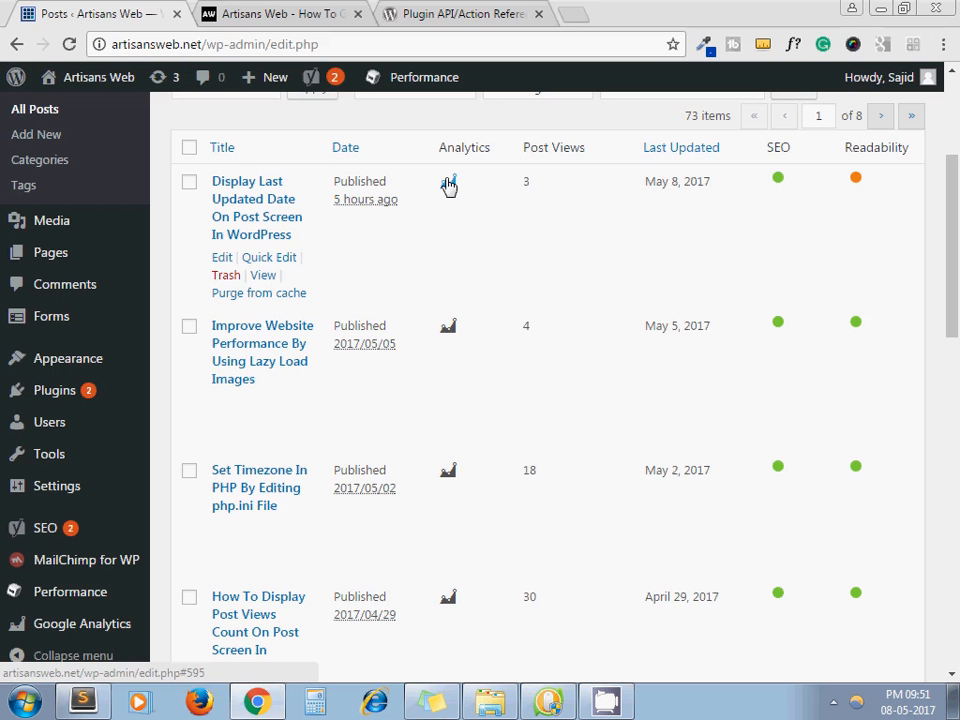
{"action": "left_click", "coordinate": [84, 700]}
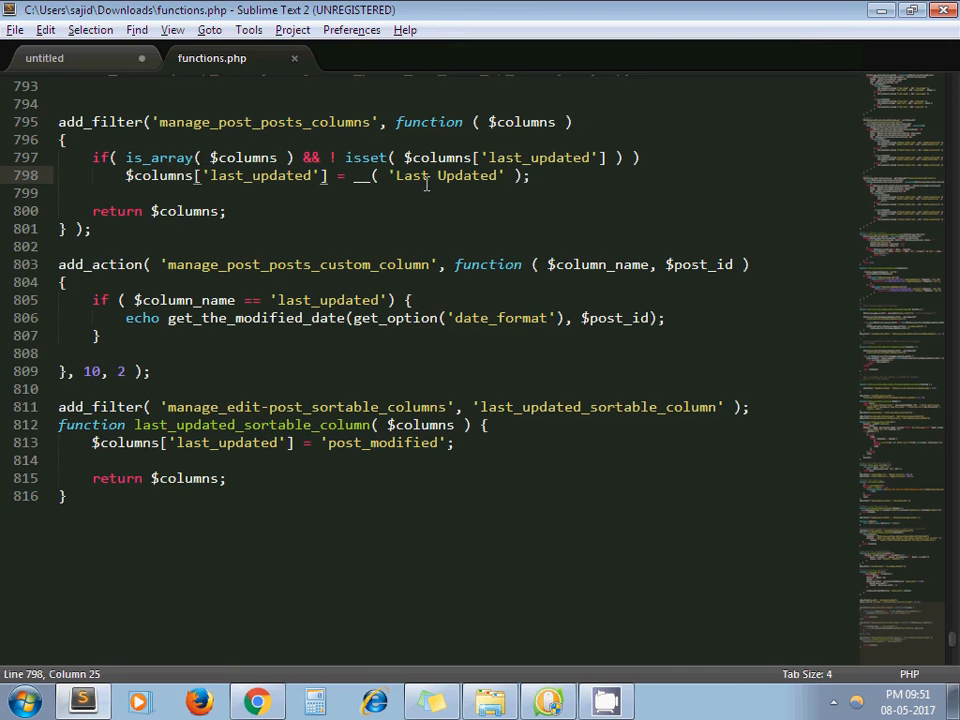
{"action": "left_click", "coordinate": [256, 700]}
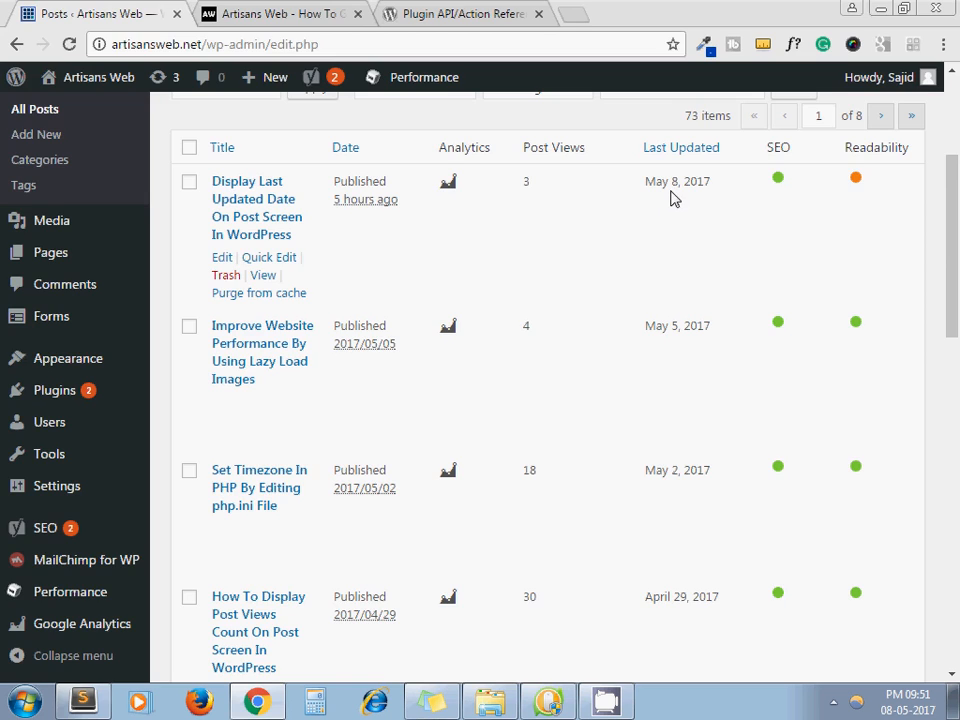
{"action": "left_click", "coordinate": [84, 700]}
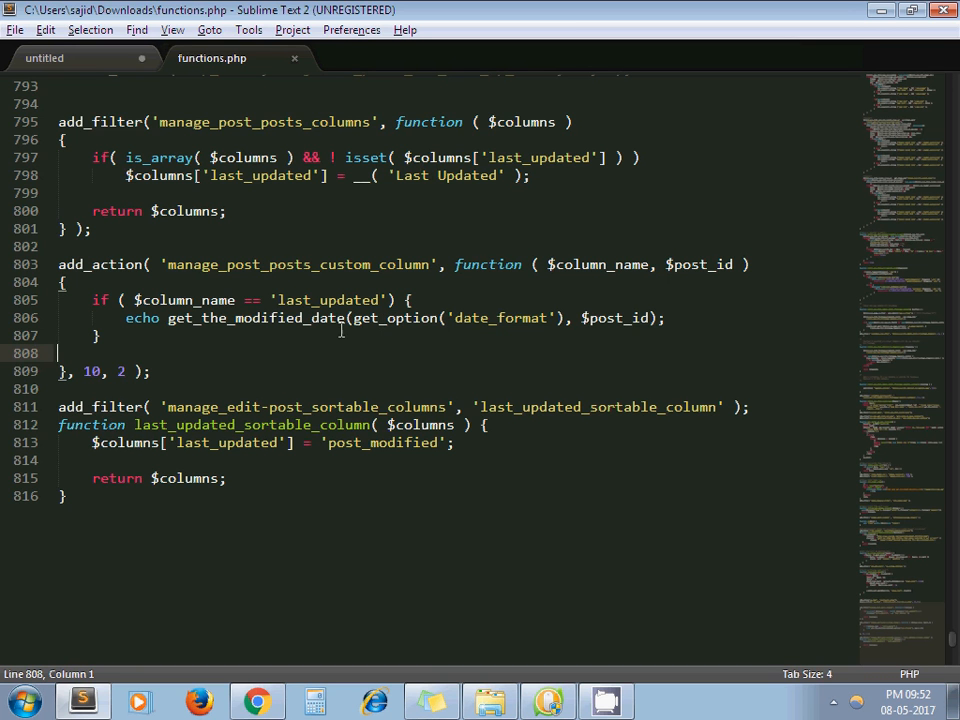
{"action": "mouse_move", "coordinate": [324, 390]}
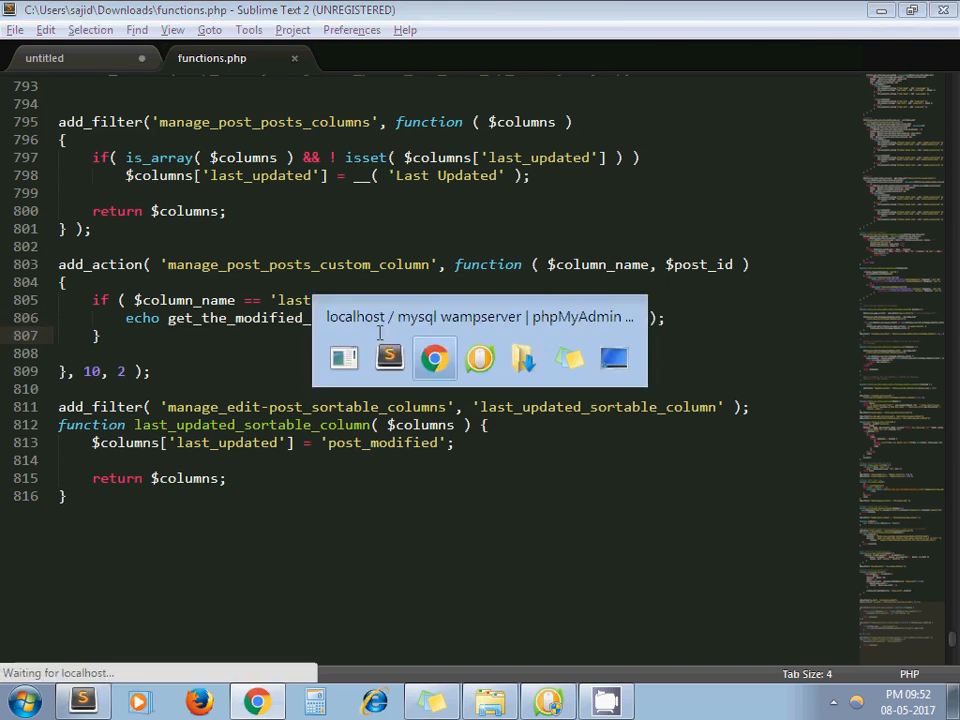
Browse the wp1 database's wp_posts table rows, scrolling across to the modified-date columns
{"action": "left_click", "coordinate": [434, 358]}
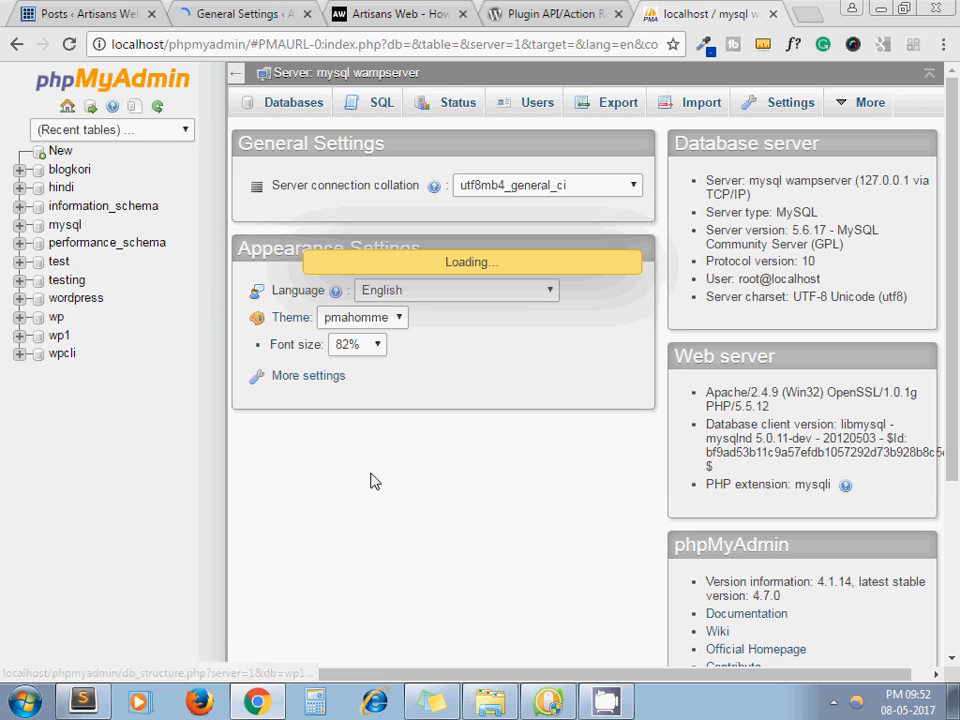
{"action": "mouse_move", "coordinate": [390, 470]}
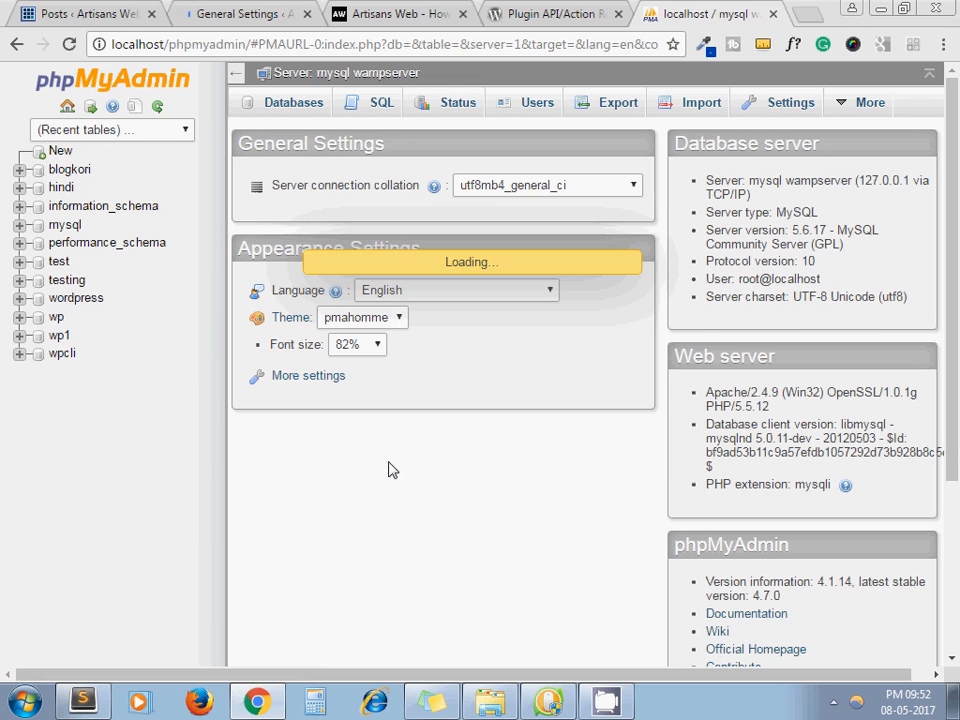
{"action": "left_click", "coordinate": [58, 336]}
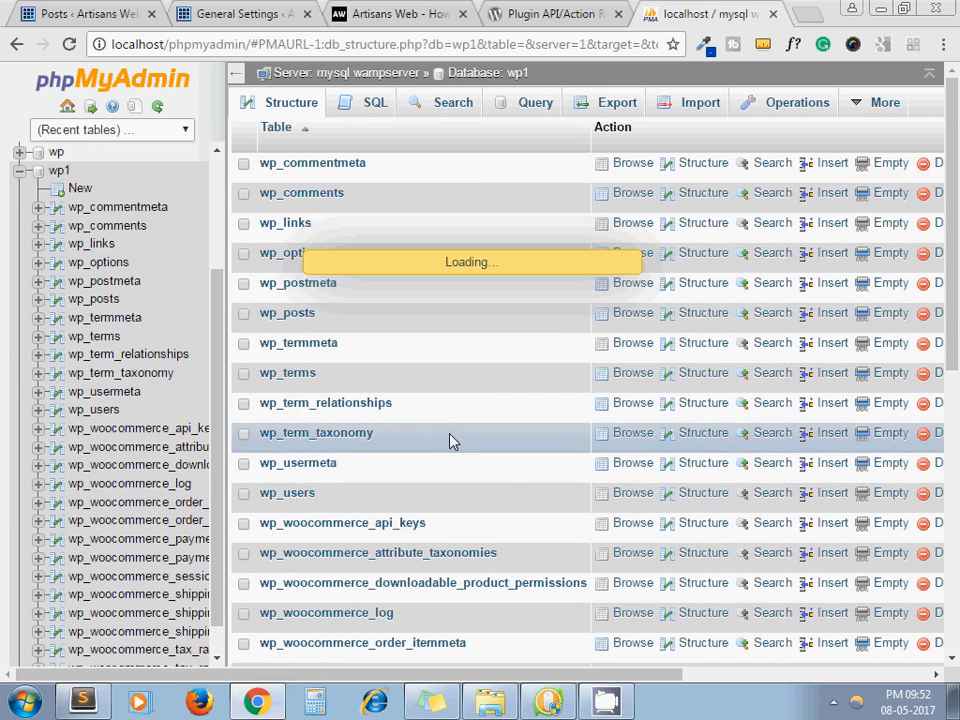
{"action": "left_click", "coordinate": [632, 312]}
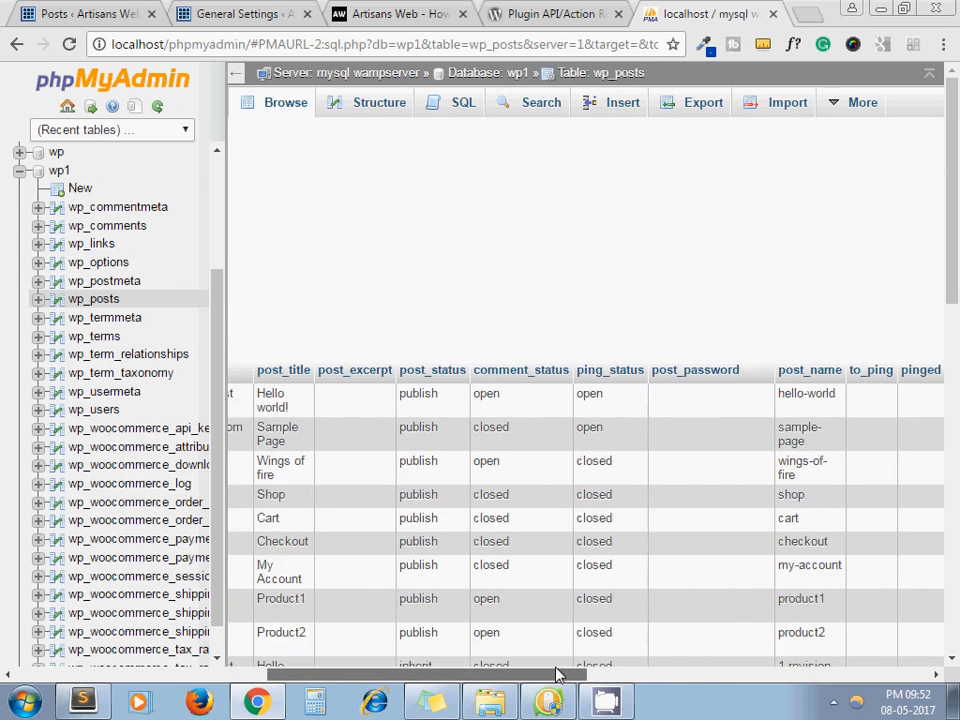
{"action": "scroll", "scroll_direction": "right", "scroll_amount": 3}
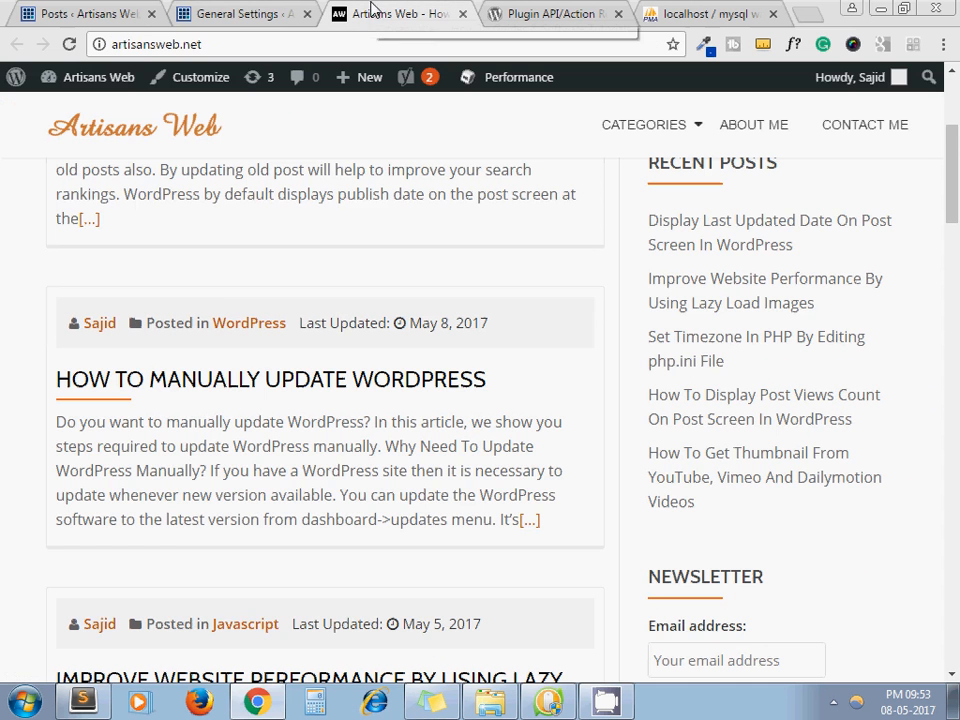
Check Settings > General and choose the 'F j, Y' Date Format option
{"action": "left_click", "coordinate": [240, 12]}
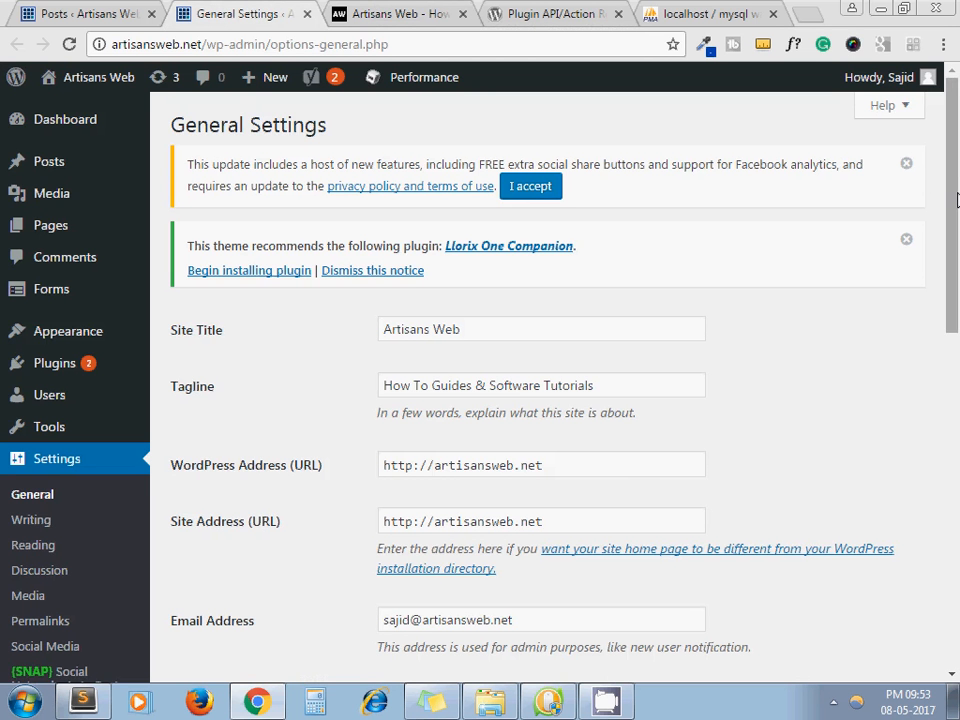
{"action": "scroll", "scroll_direction": "down", "scroll_amount": 3}
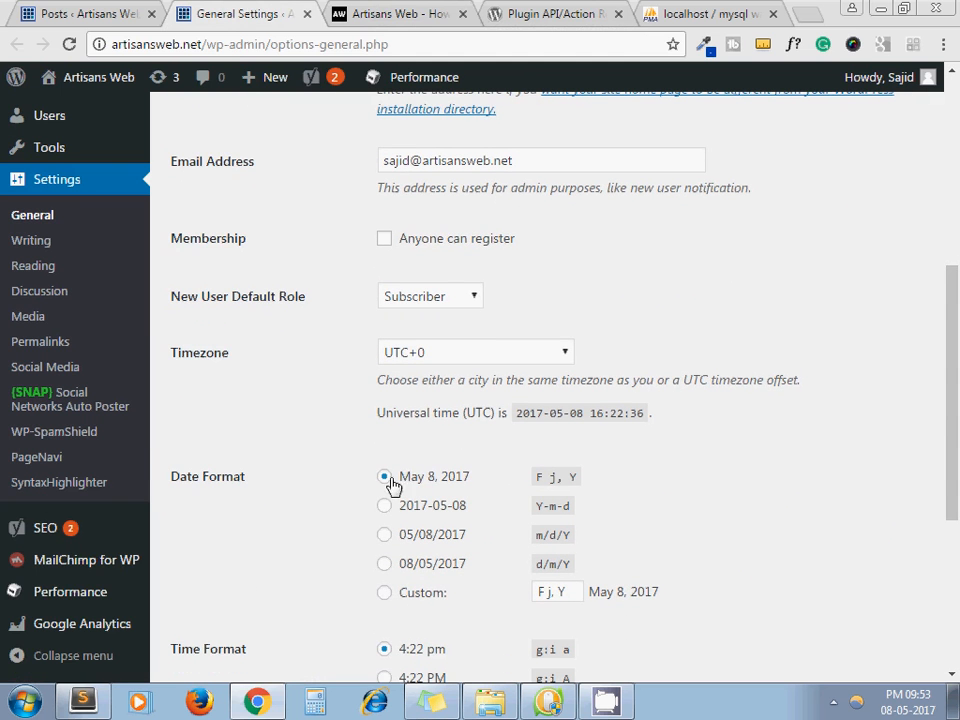
{"action": "left_click", "coordinate": [82, 700]}
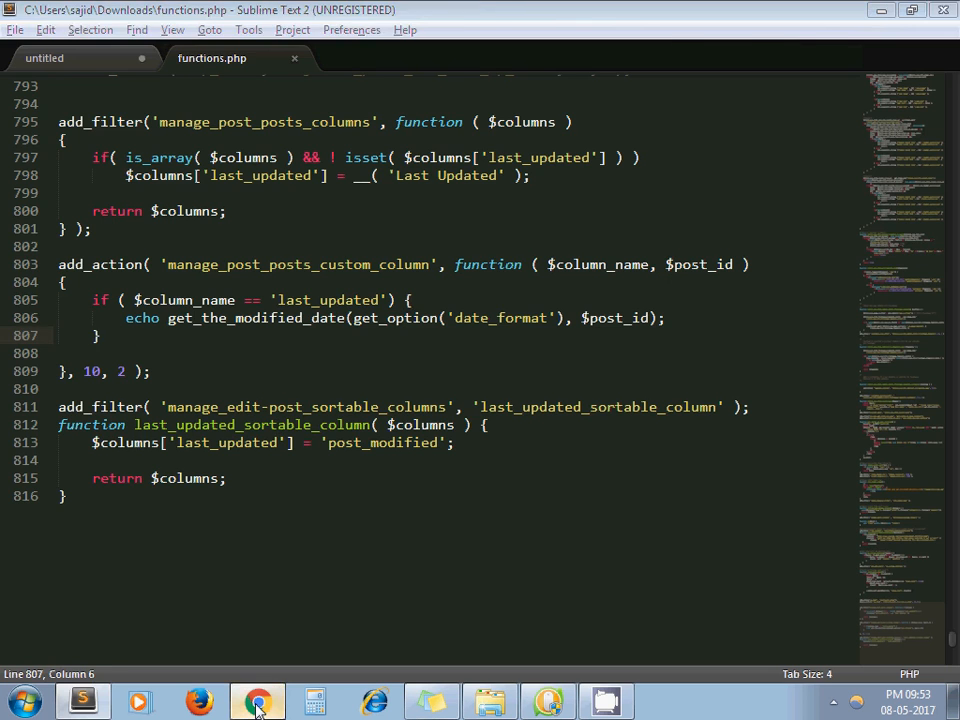
{"action": "left_click", "coordinate": [256, 700]}
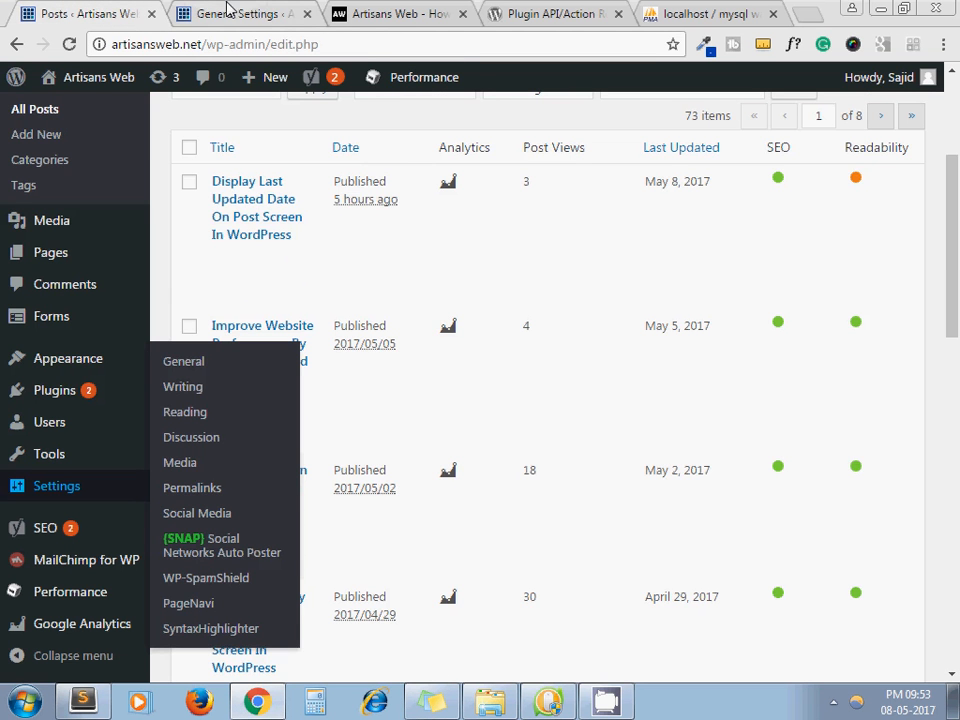
{"action": "left_click", "coordinate": [184, 360]}
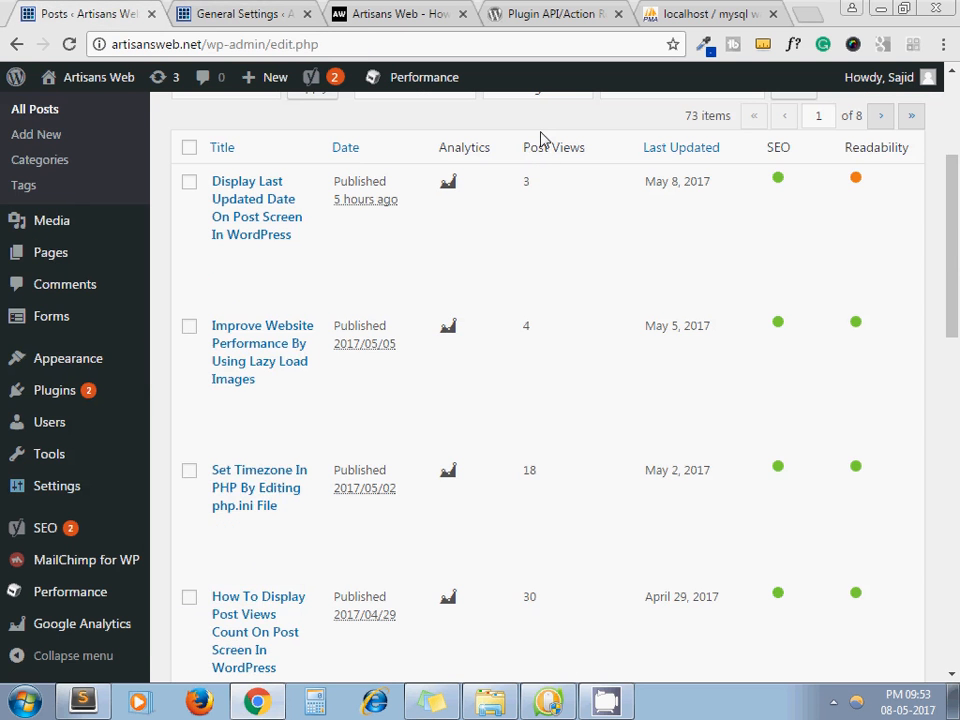
{"action": "left_click", "coordinate": [82, 700]}
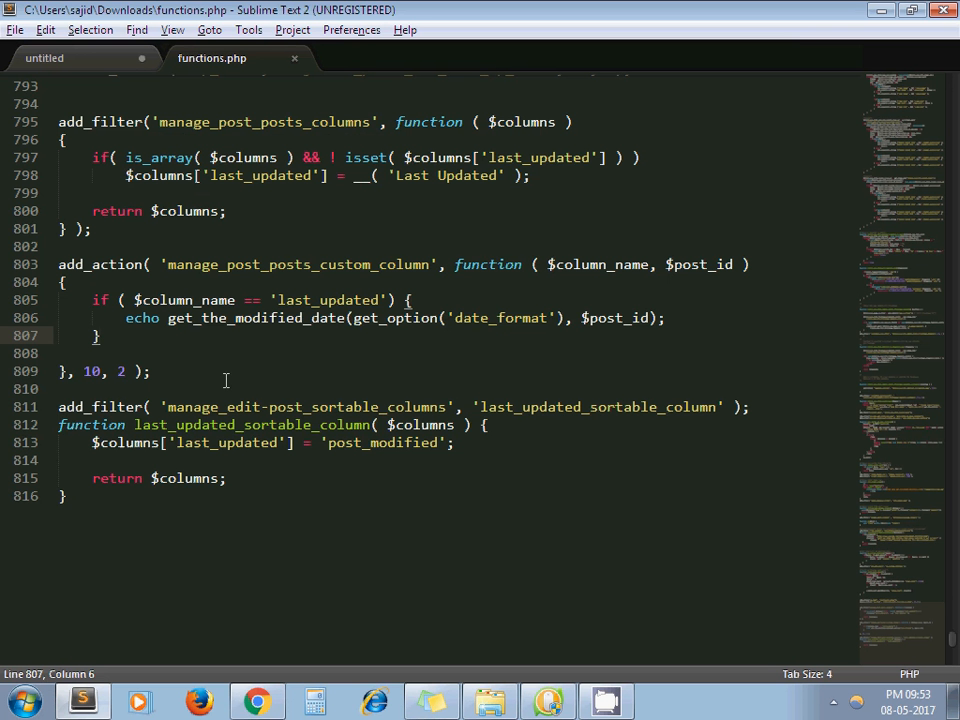
{"action": "left_click", "coordinate": [228, 388]}
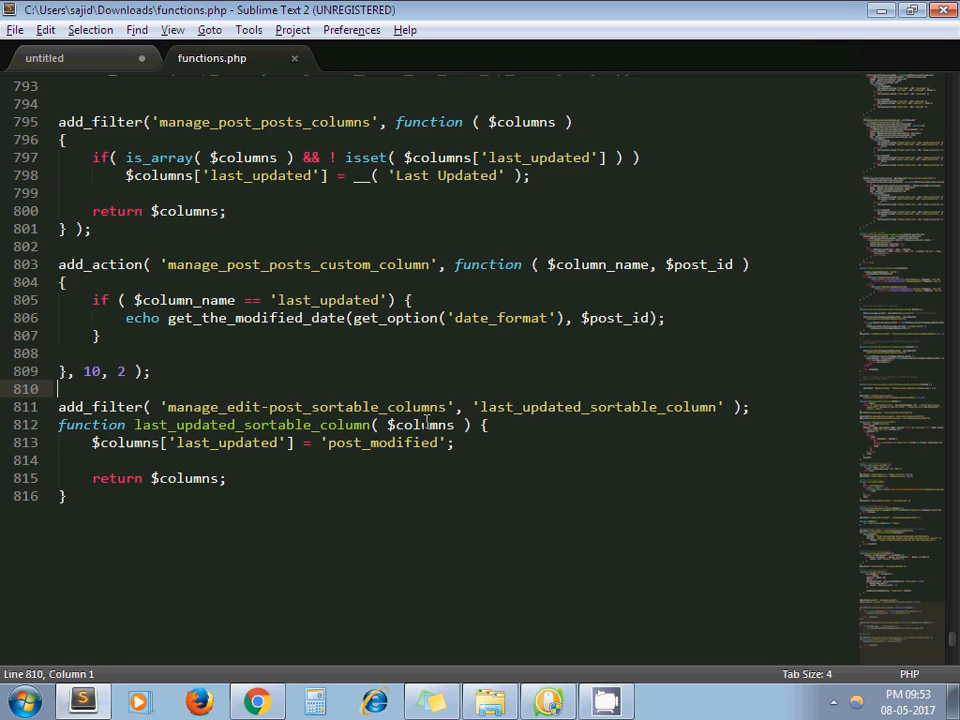
{"action": "mouse_move", "coordinate": [346, 458]}
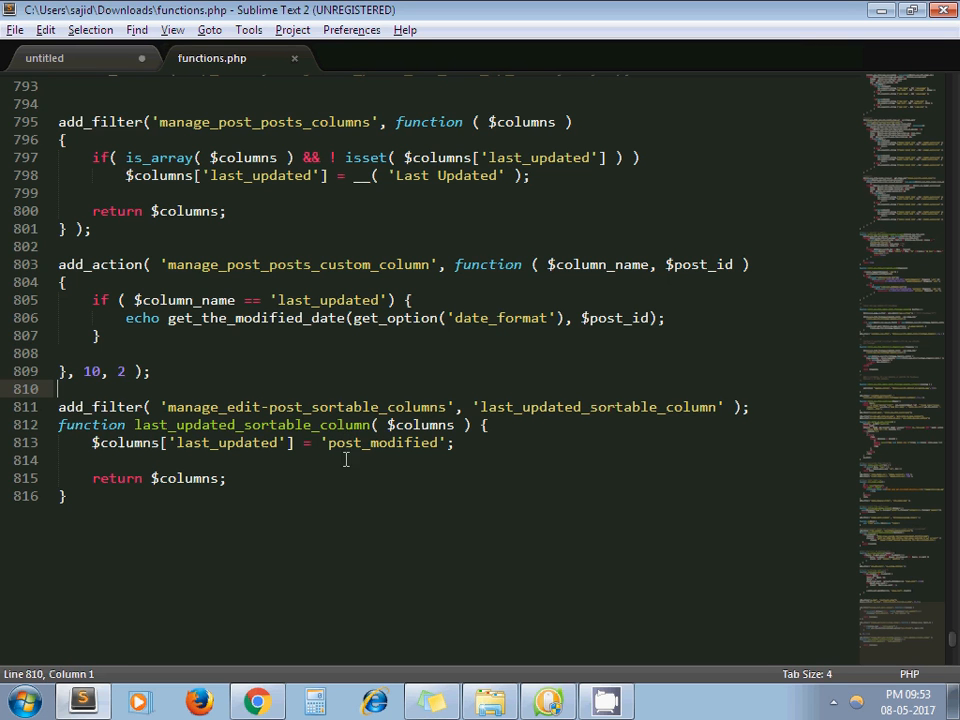
{"action": "left_click", "coordinate": [356, 444]}
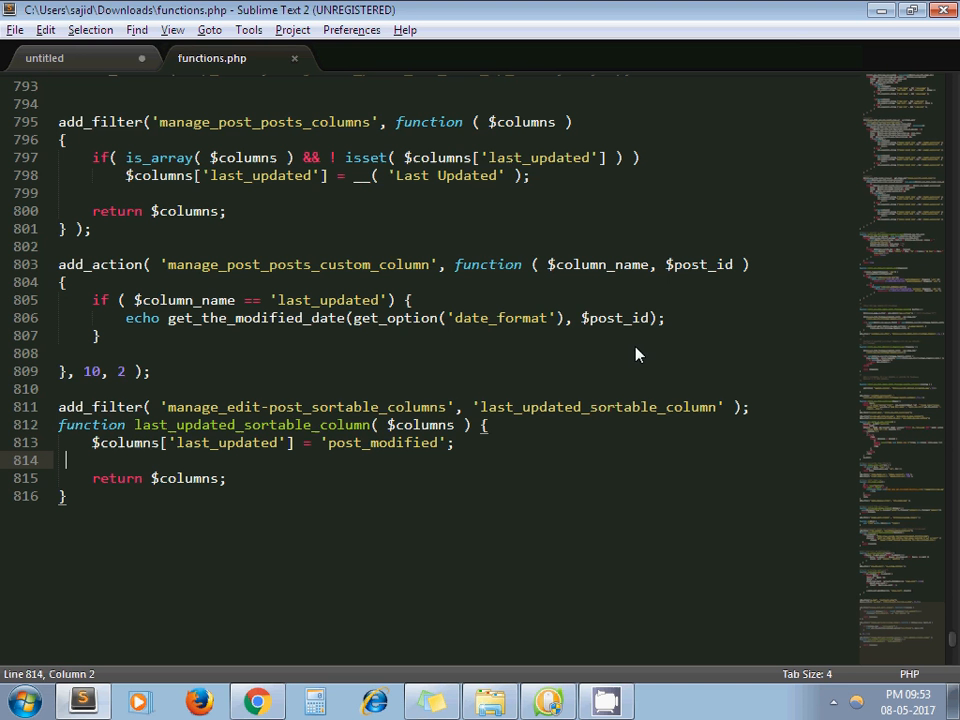
{"action": "mouse_move", "coordinate": [418, 448]}
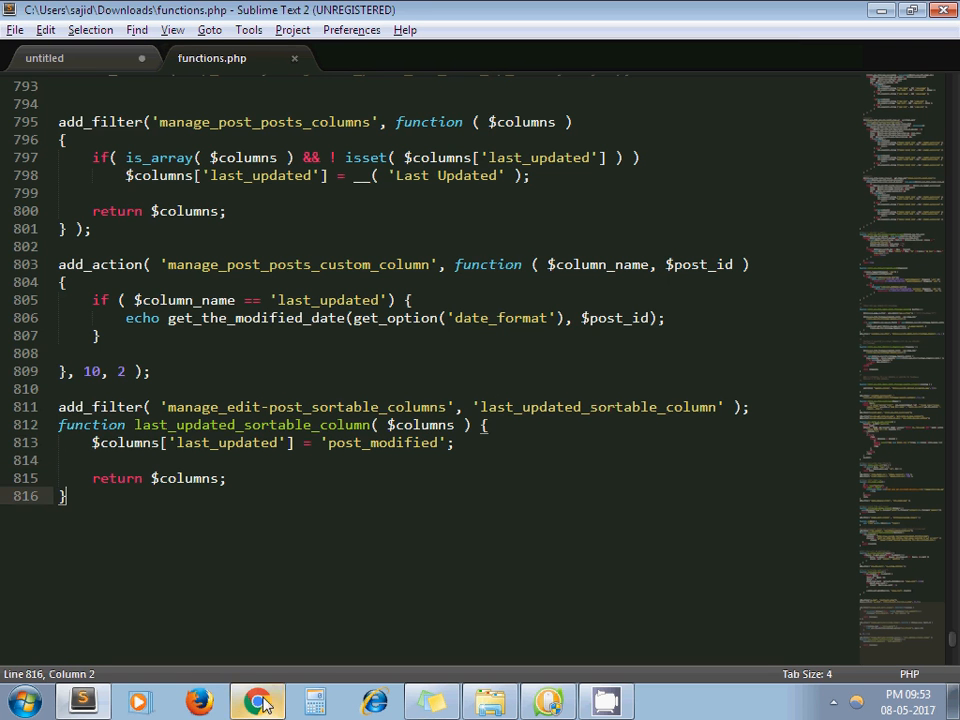
Sort the Posts list by Last Updated ascending, then descending with May 8, 2017 posts on top
{"action": "left_click", "coordinate": [256, 700]}
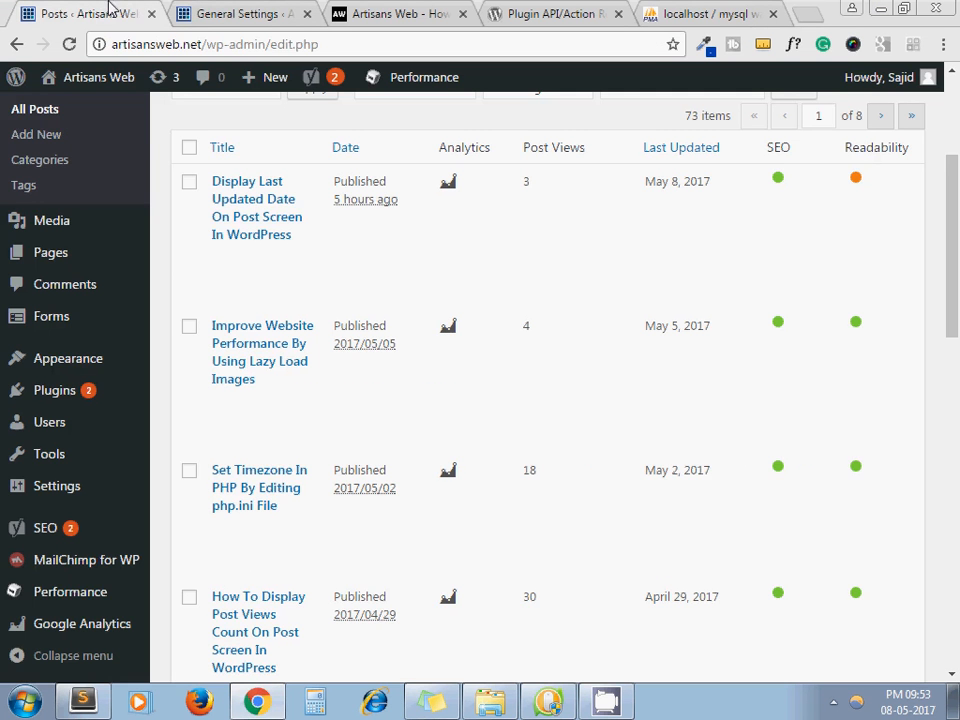
{"action": "left_click", "coordinate": [680, 148]}
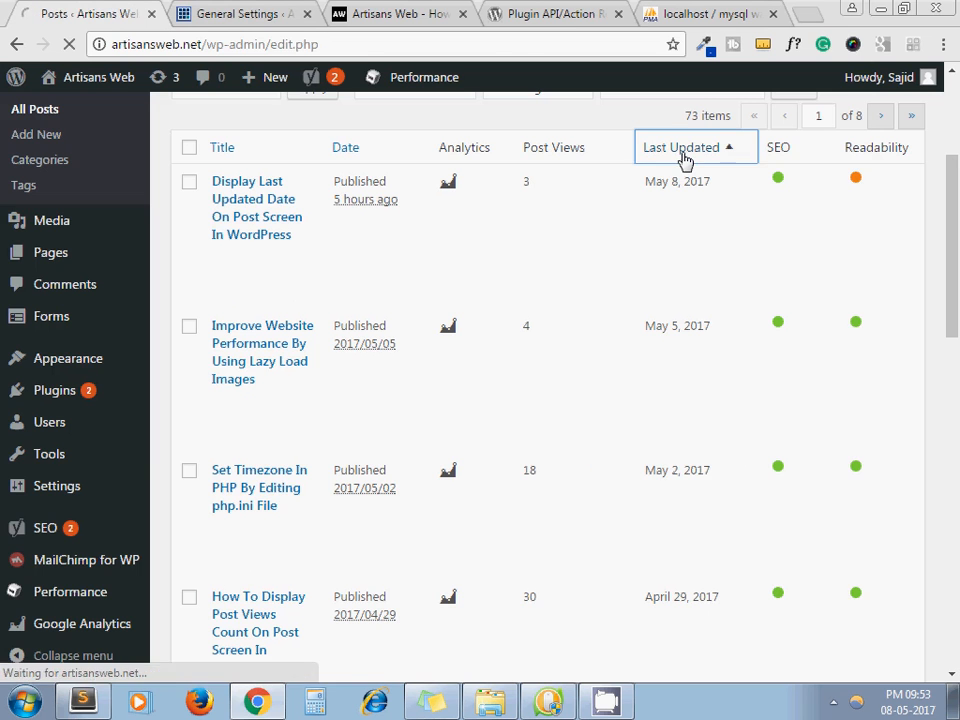
{"action": "left_click", "coordinate": [680, 148]}
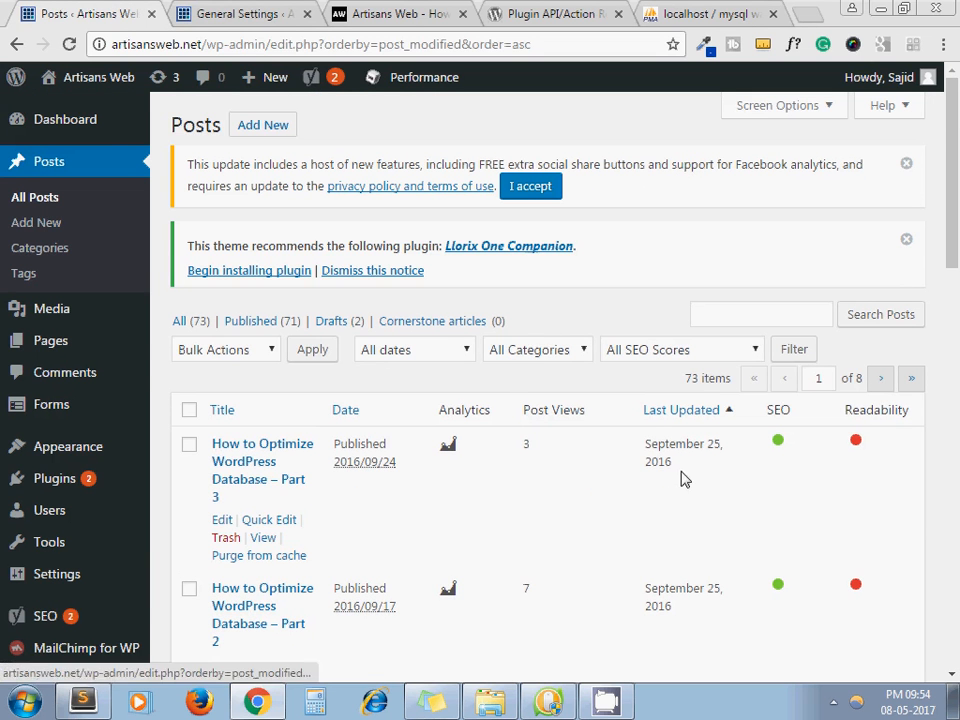
{"action": "mouse_move", "coordinate": [716, 576]}
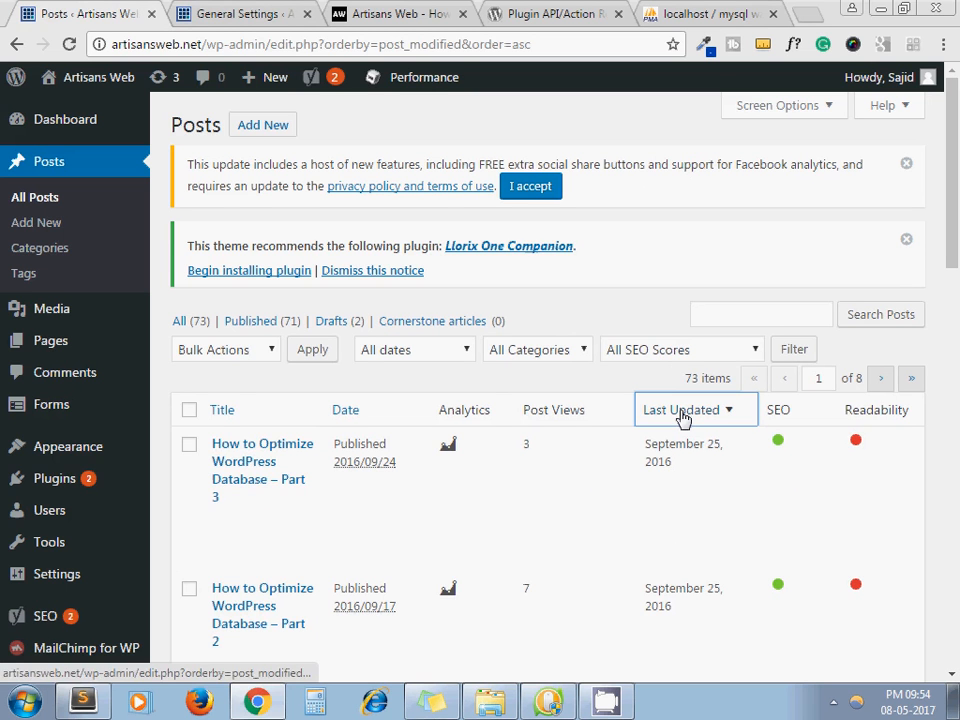
{"action": "left_click", "coordinate": [680, 408]}
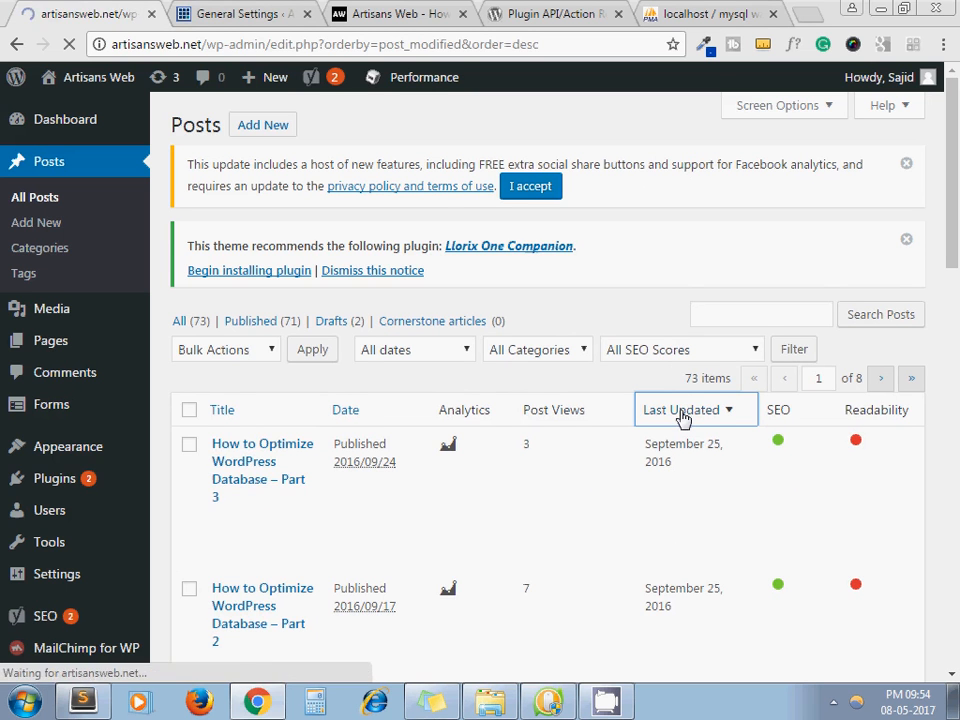
{"action": "left_click", "coordinate": [680, 408]}
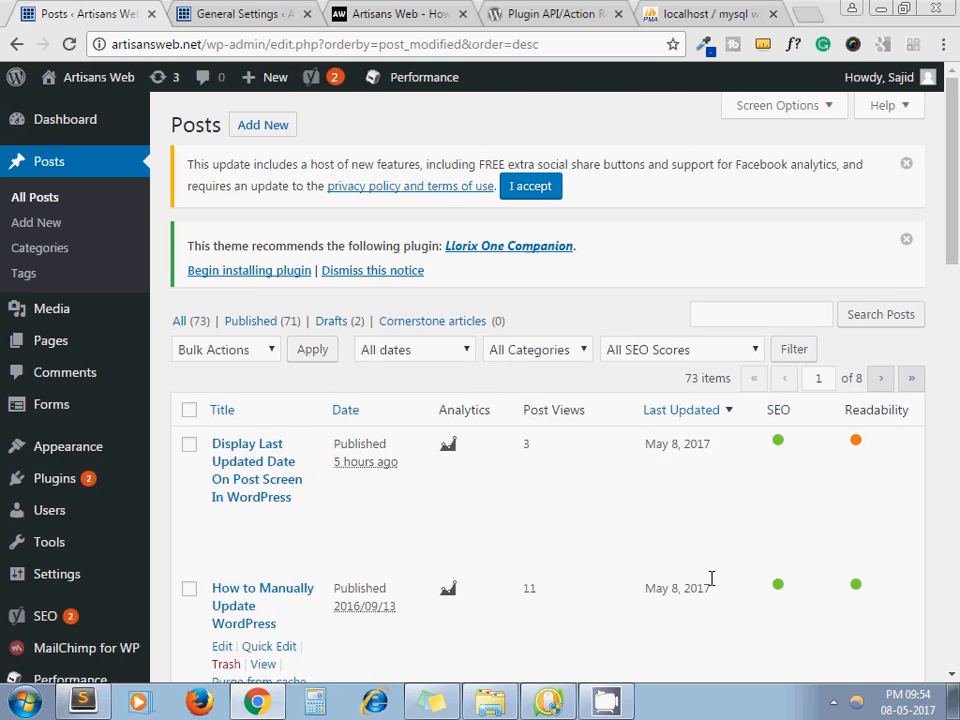